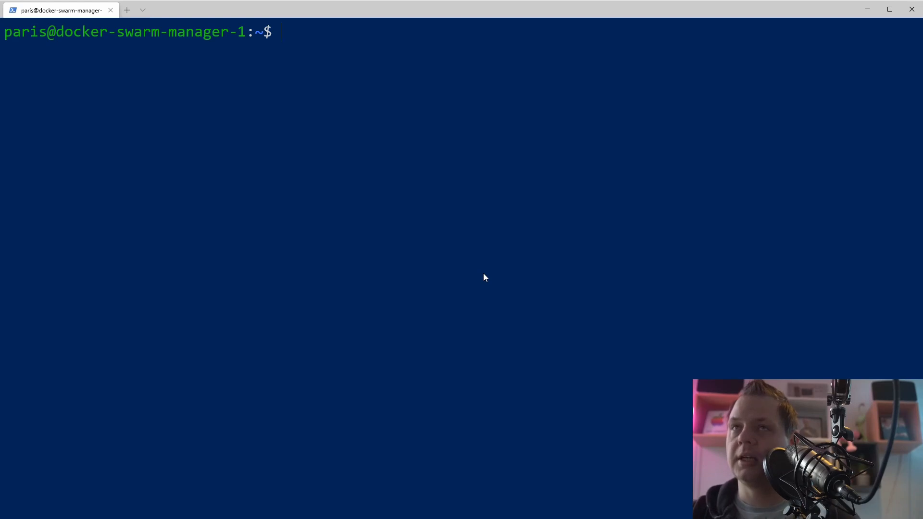
- List the swarm nodes with 'sudo docker node ls'
text(sudo dock)
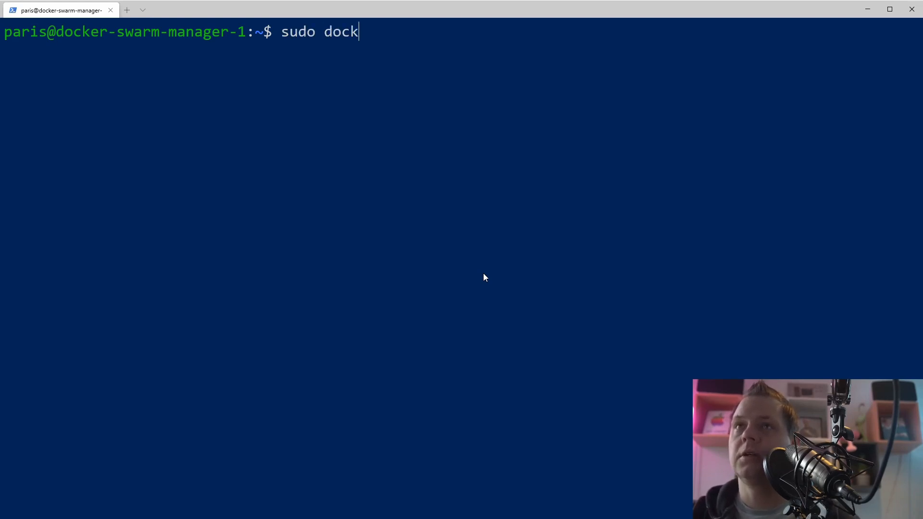
text(er node ls)
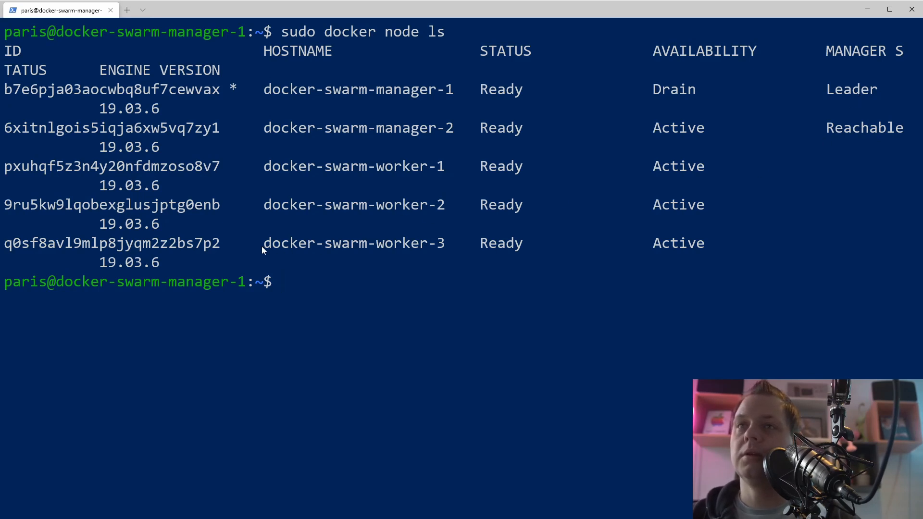
mouse_move(158, 252)
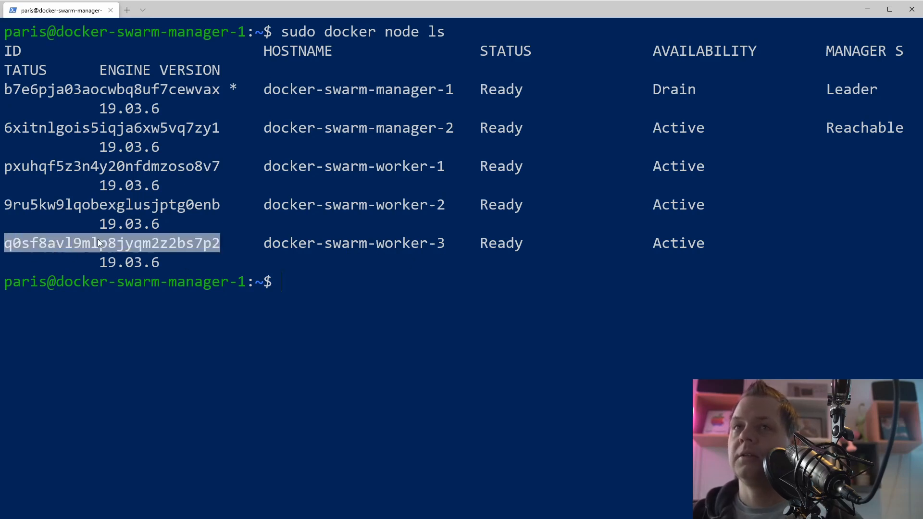
- Promote docker-swarm-worker-3 (ID q0sf8avl9mlp8jyqm2z2bs7p2) to manager with 'sudo docker node promote'
click(111, 243)
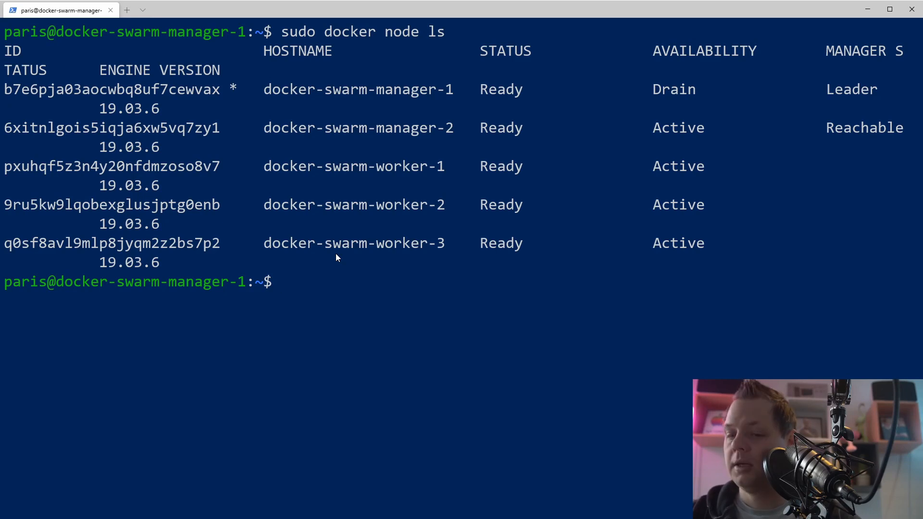
text(sudo docker)
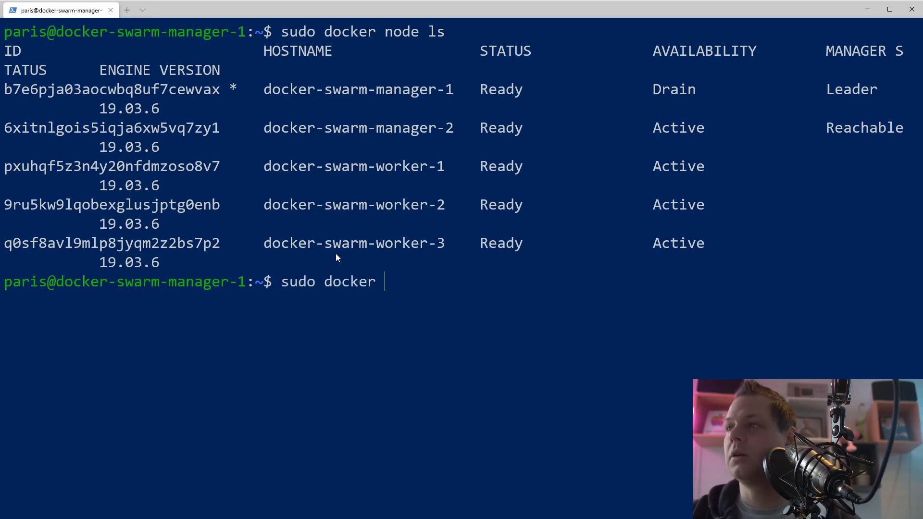
text(node pr)
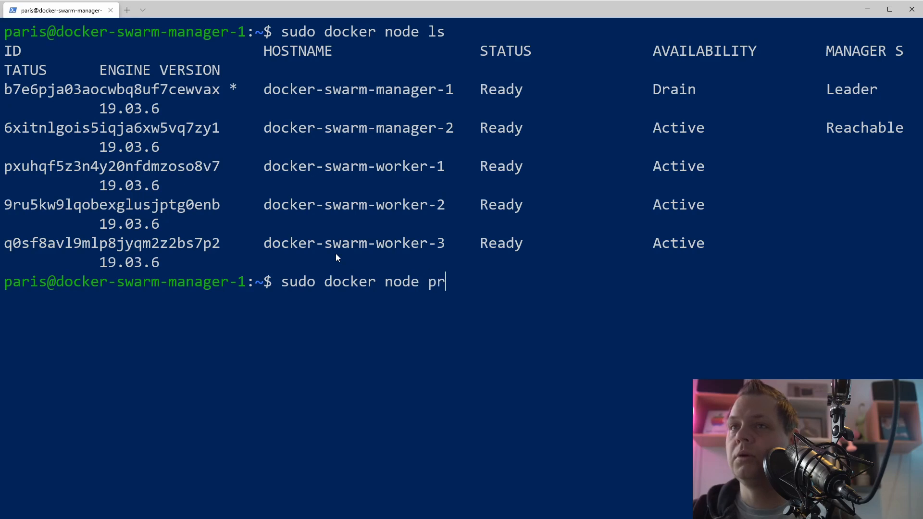
text(omote)
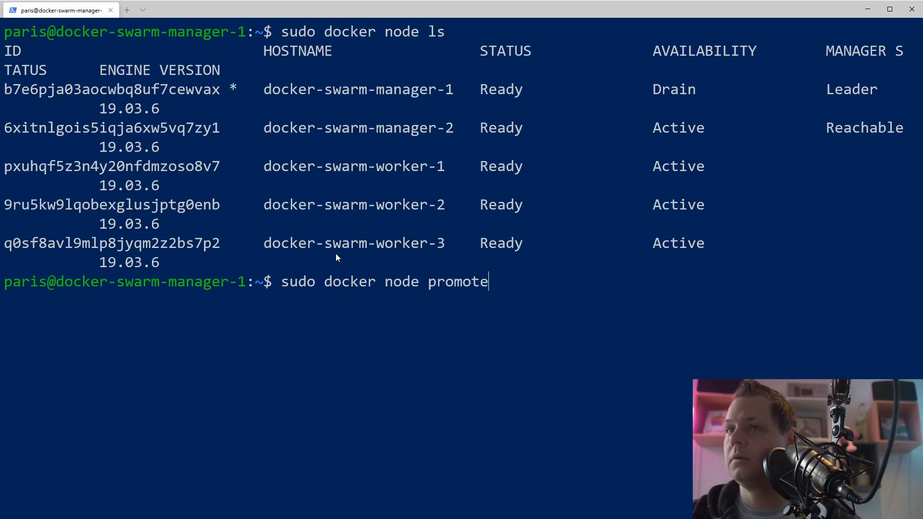
text(q0sf8avl9mlp8jyqm2z2bs7p2)
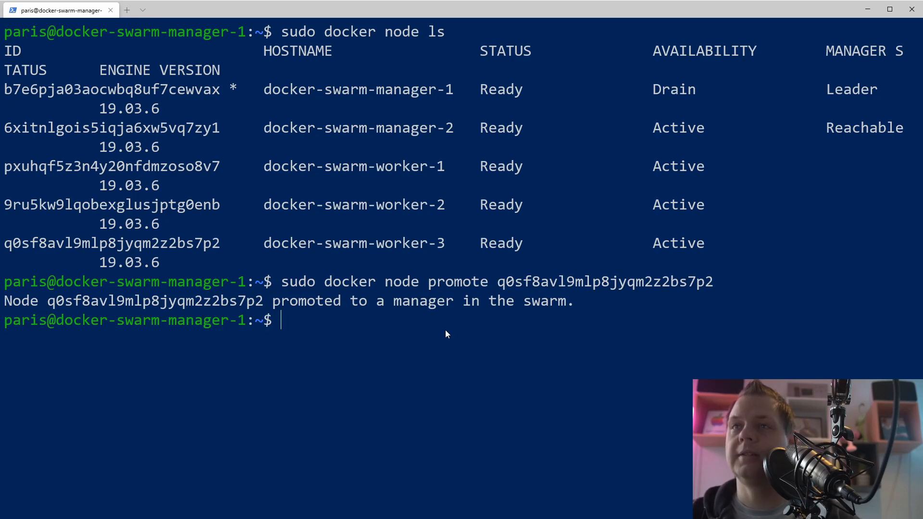
- List the swarm nodes again to verify worker-3 is now a manager
text(sudo docker node ls)
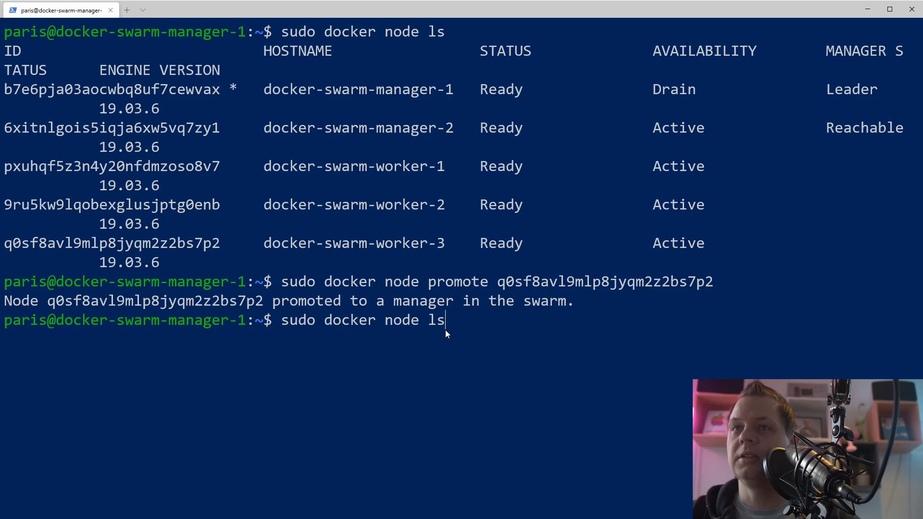
key(Return)
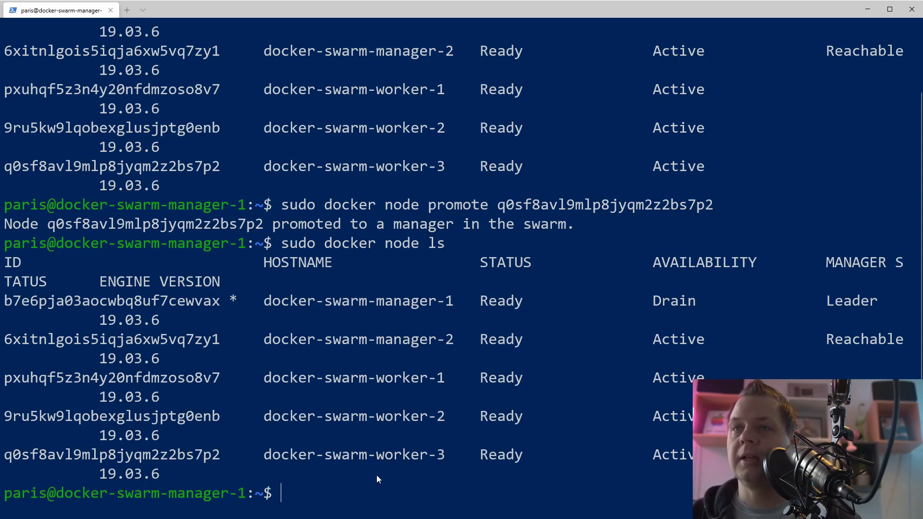
mouse_move(232, 316)
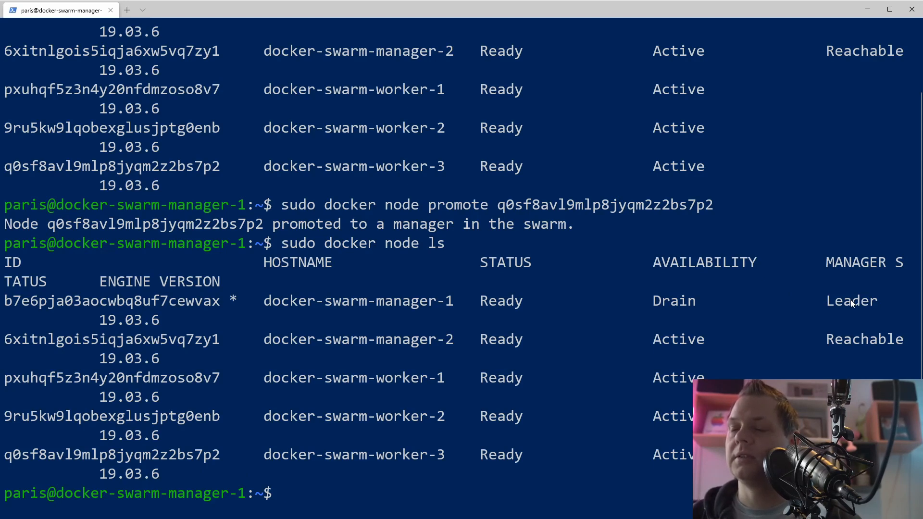
mouse_move(873, 377)
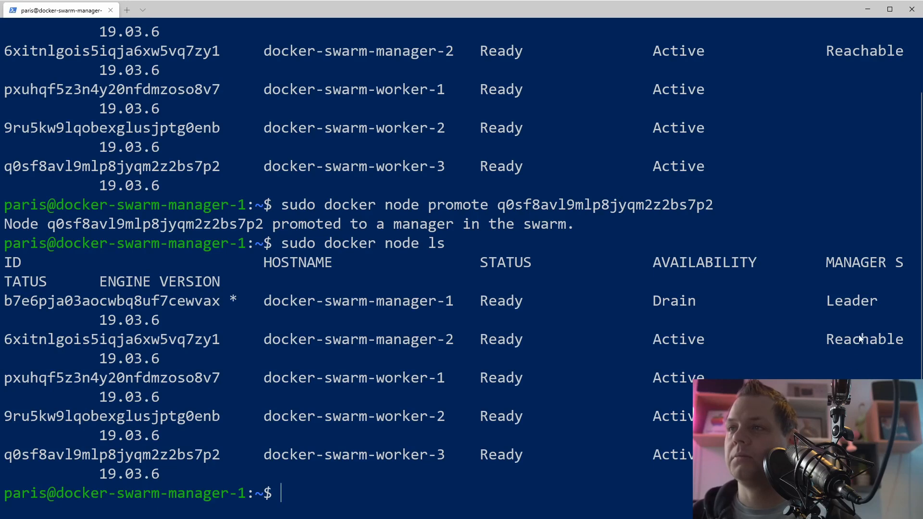
mouse_move(674, 401)
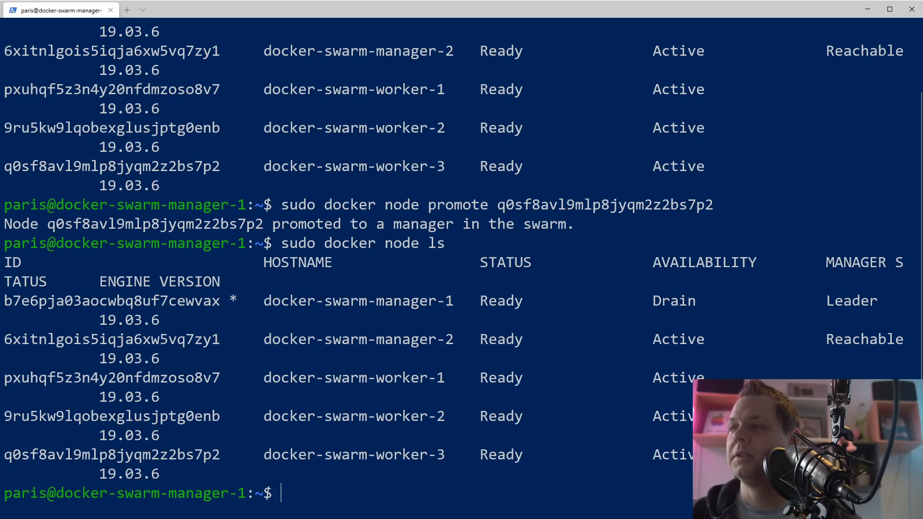
- Demote docker-swarm-worker-3 (ID q0sf8avl9mlp8jyqm2z2bs7p2) back to a worker with 'sudo docker node demote'
text(sudo docker no)
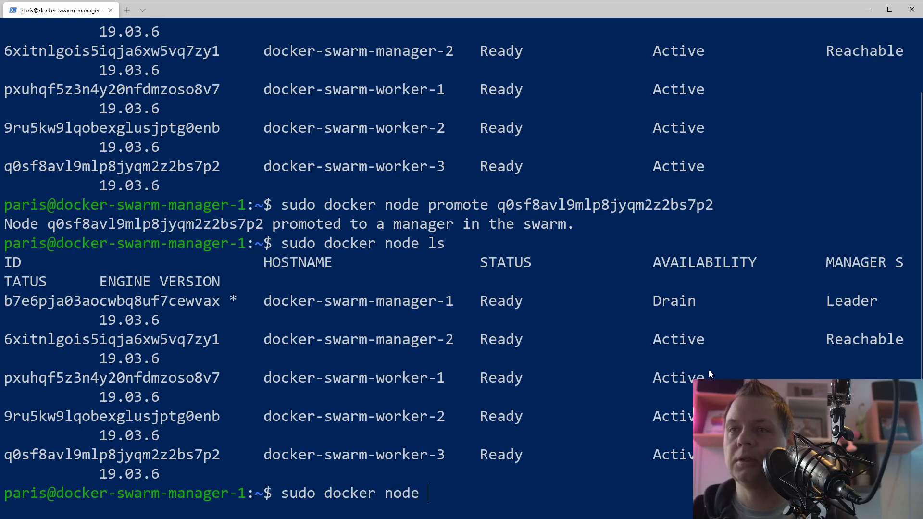
text(demote)
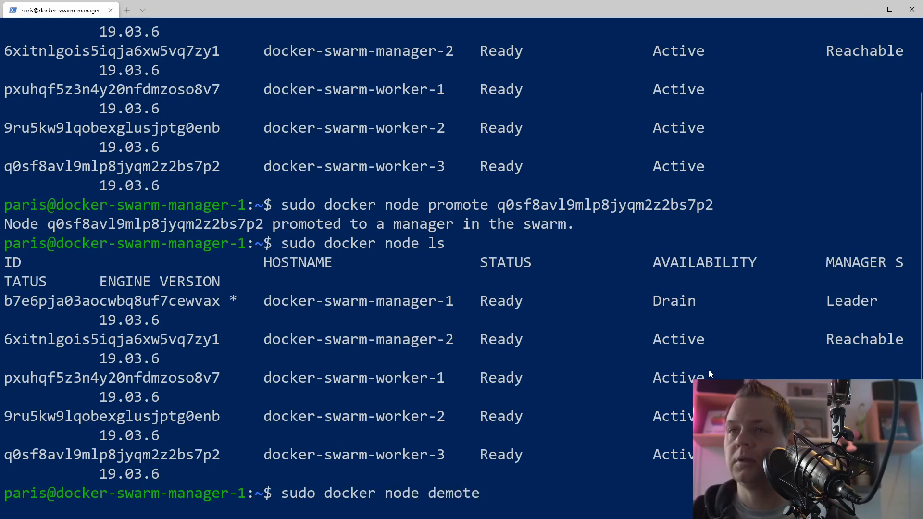
text(q0sf8avl9mlp8jyqm2z2bs7p2)
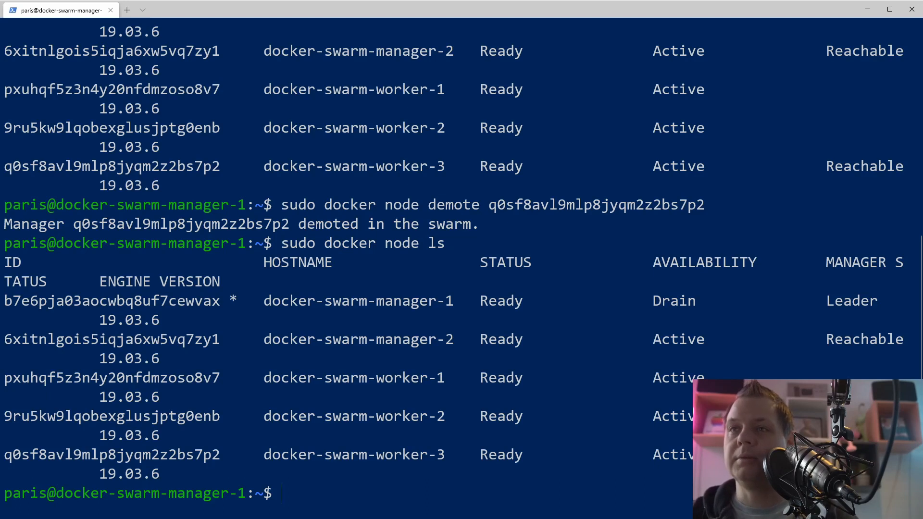
- Promote docker-swarm-worker-1 (ID pxuhqf5z3n4y20nfdmzoso8v7) to manager, fixing the 'promte' typo
text(do)
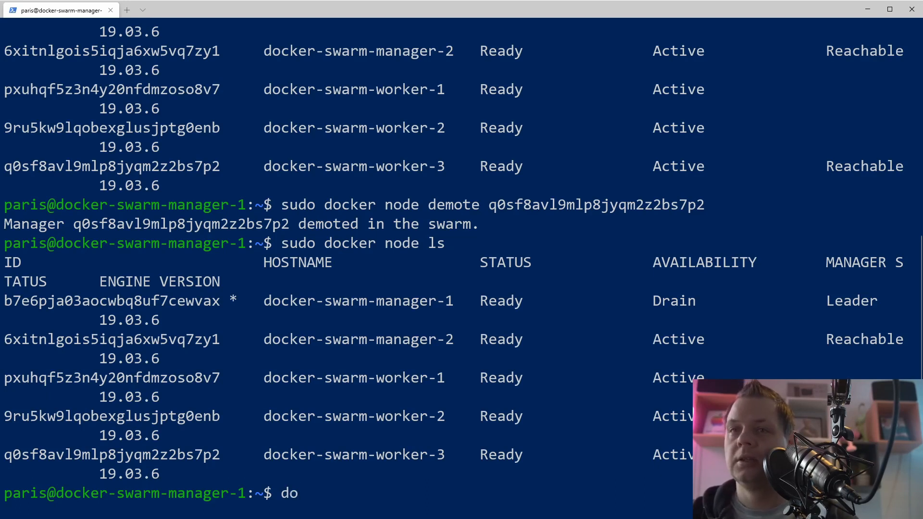
text(sudo docker promte)
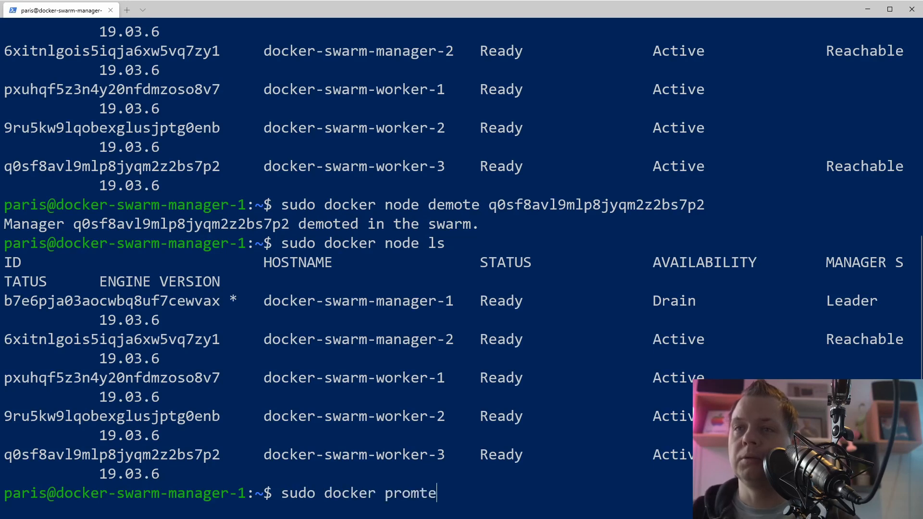
text(pxuhqf5z3n4y20nfdmzoso8v7)
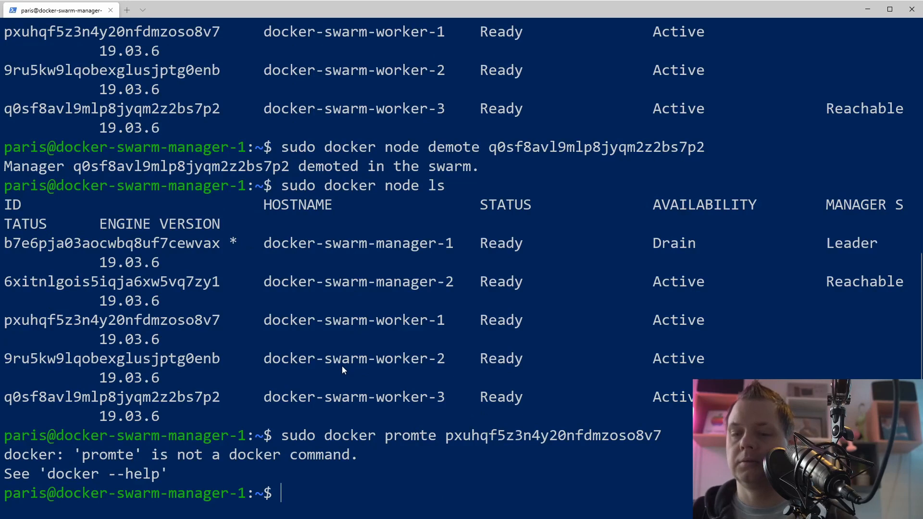
text(sudo docker node)
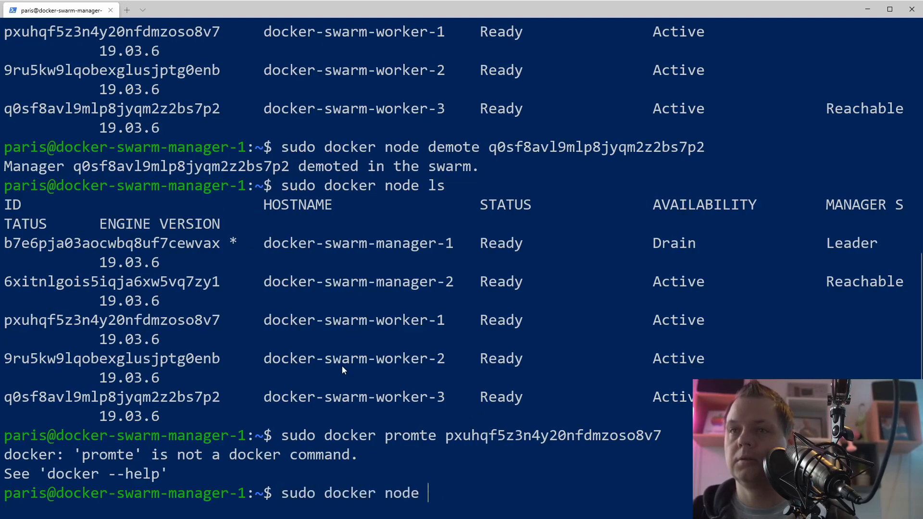
text(promote pxuhqf5z3n4y20nfdmzoso8)
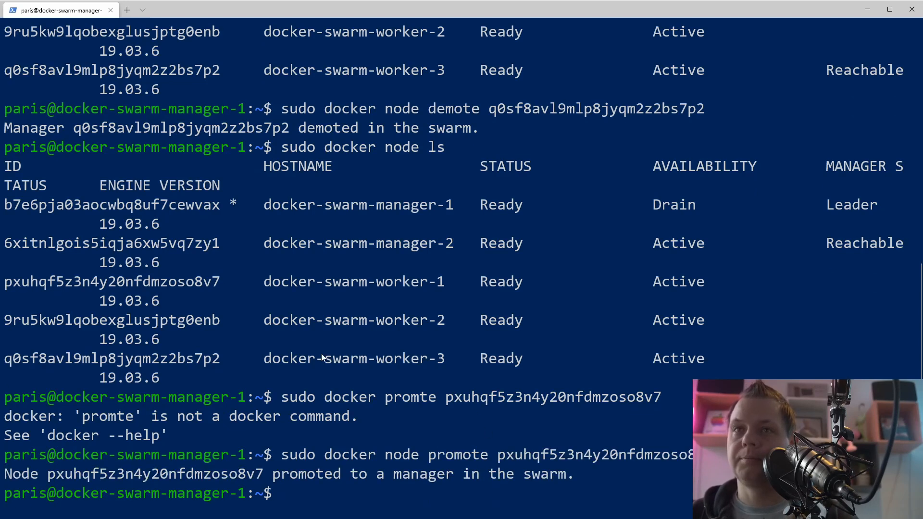
mouse_move(364, 337)
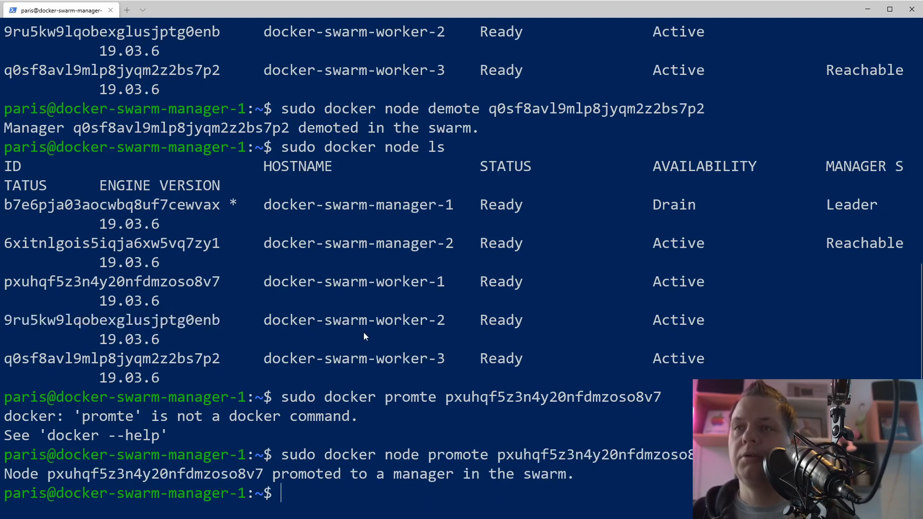
- Promote worker-2 (9ru5kw9lqobexglusjptg0enb) and worker-3 (q0sf8avl9mlp8jyqm2z2bs7p2) to managers and review the node list
text(sudo docker node promote)
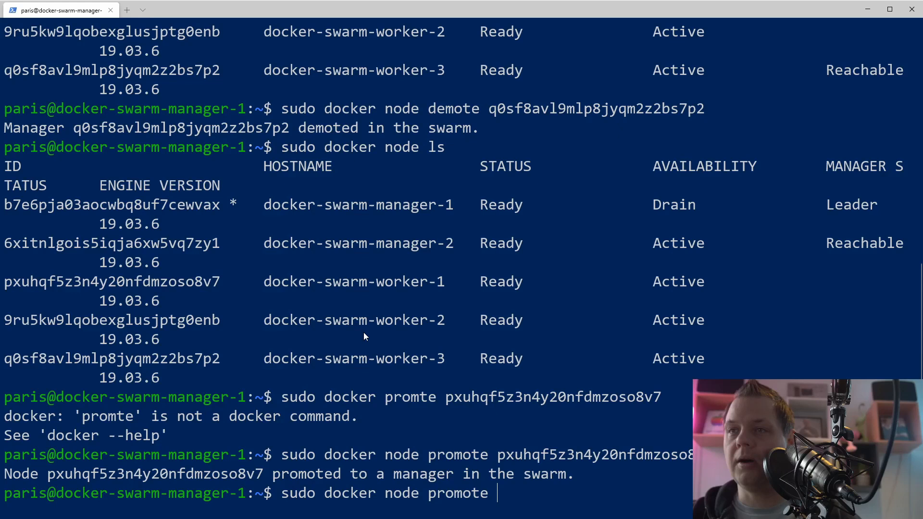
text(9ru5kw9lqobexglusjptg0enb)
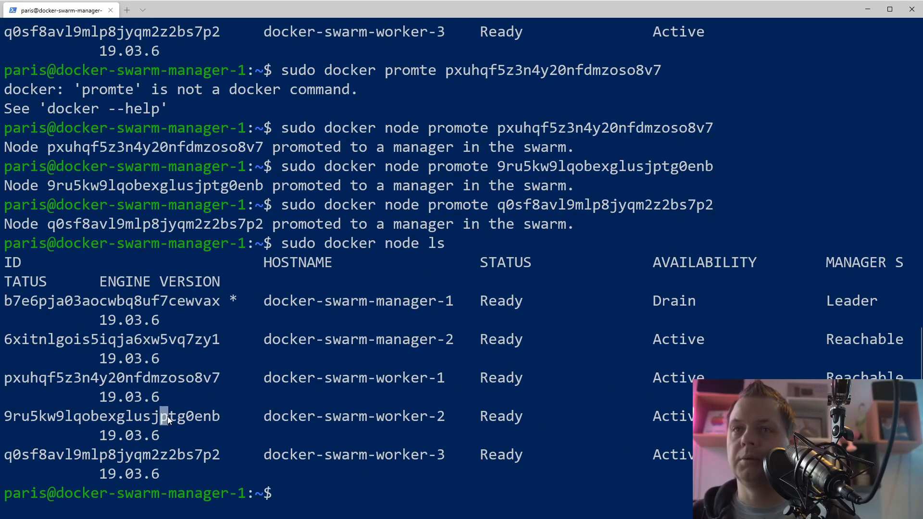
text(sudo docker node promote q0sf8avl9mlp8jyqm2z2bs7p2)
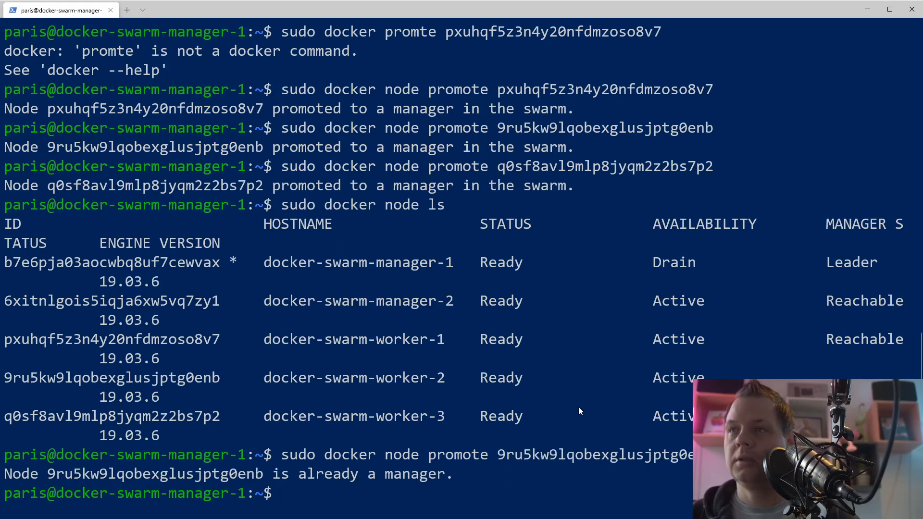
scroll(down, 3)
text(sudo docker node ls)
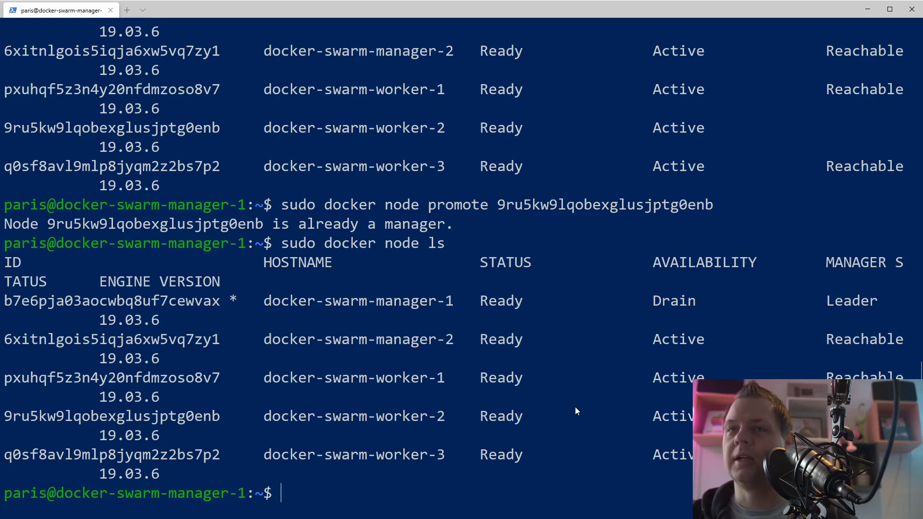
mouse_move(172, 387)
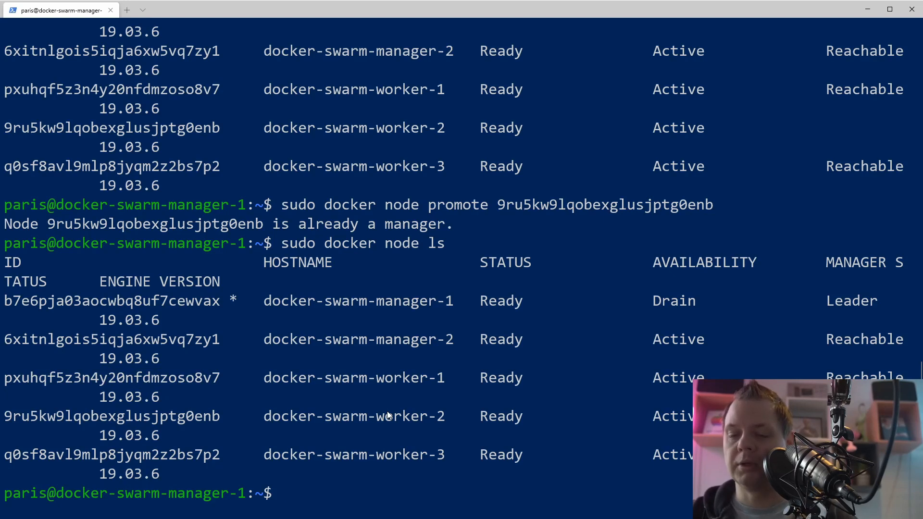
- Demote docker-swarm-worker-1 back to a worker with 'sudo docker node demote'
text(sudo docker node d)
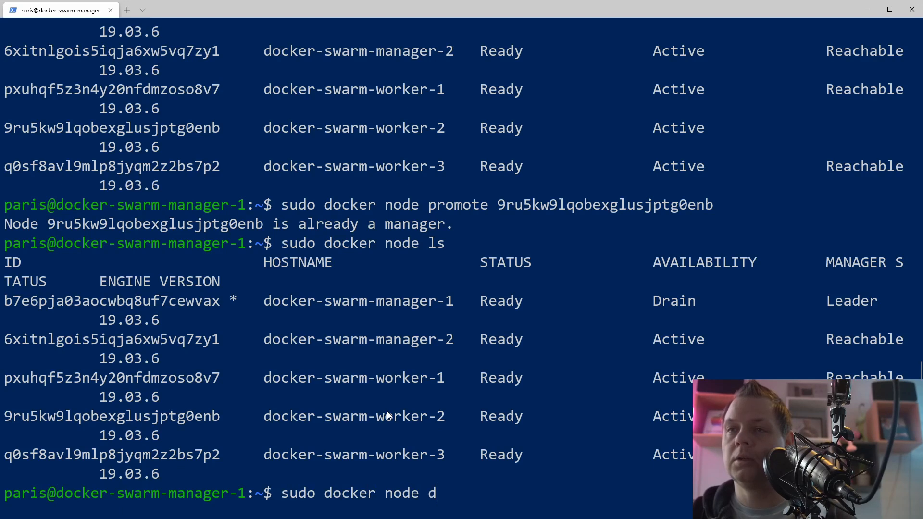
text(emote pxuhqf5z3n4y20nfdmzoso8v7 pxuhqf5z3n4y20nfdmzoso8v7 pxuhqf5z3n4y20nfdmzoso8v7)
text(sudo docker node l)
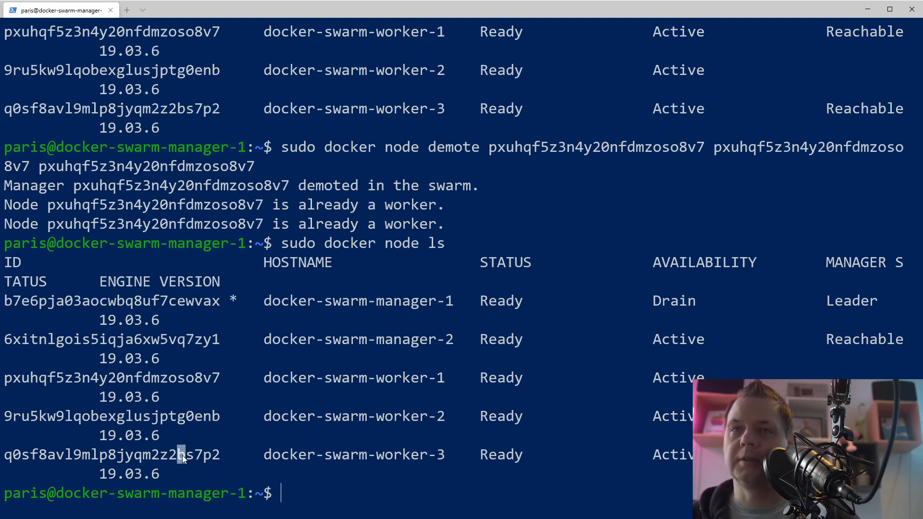
- Demote docker-swarm-worker-3 (ID q0sf8avl9mlp8jyqm2z2bs7p2) back to a worker
text(sudo)
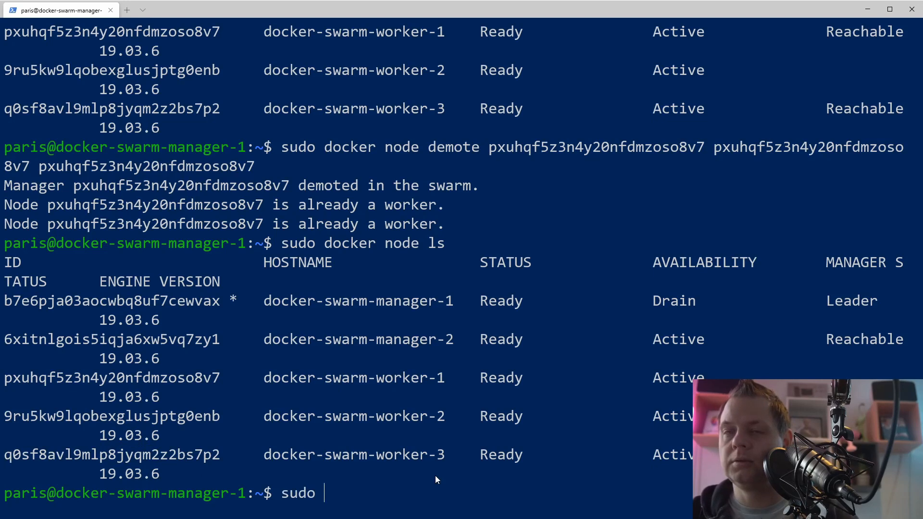
text(docker node demote)
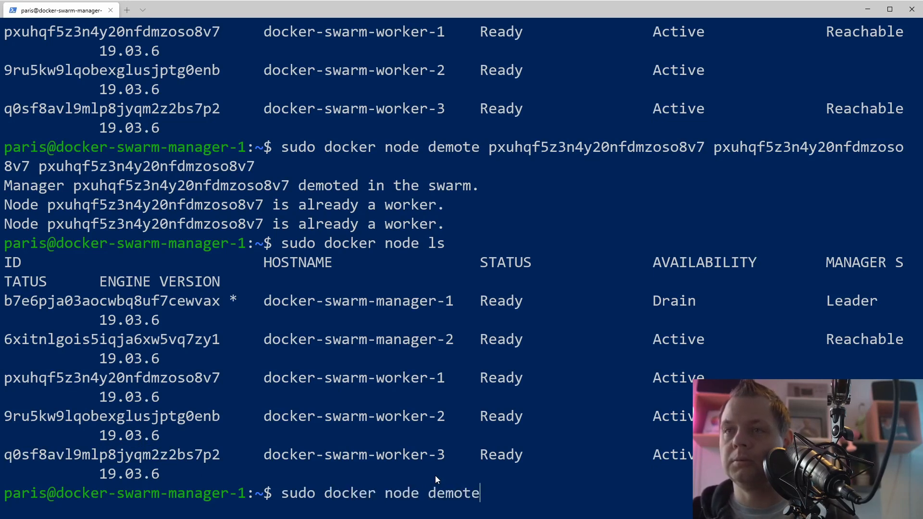
text(q0sf8avl9mlp8jyqm2z2bs7p2)
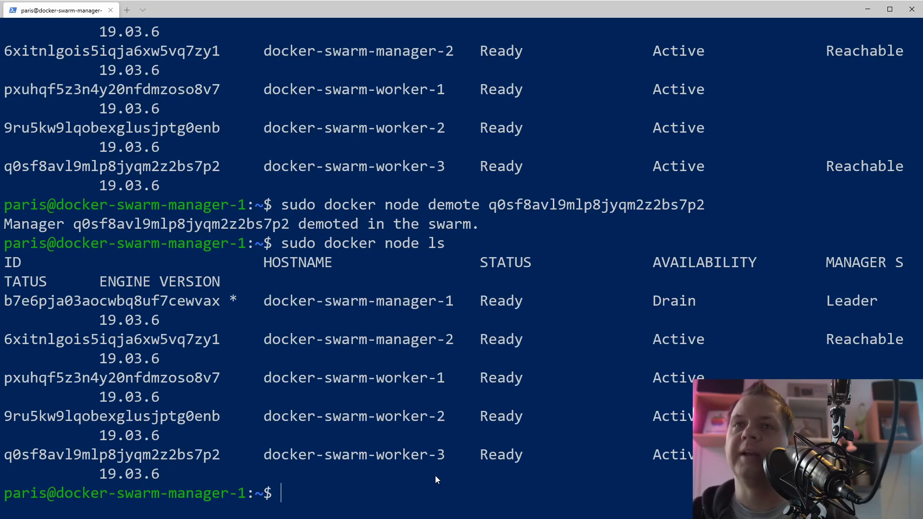
mouse_move(452, 479)
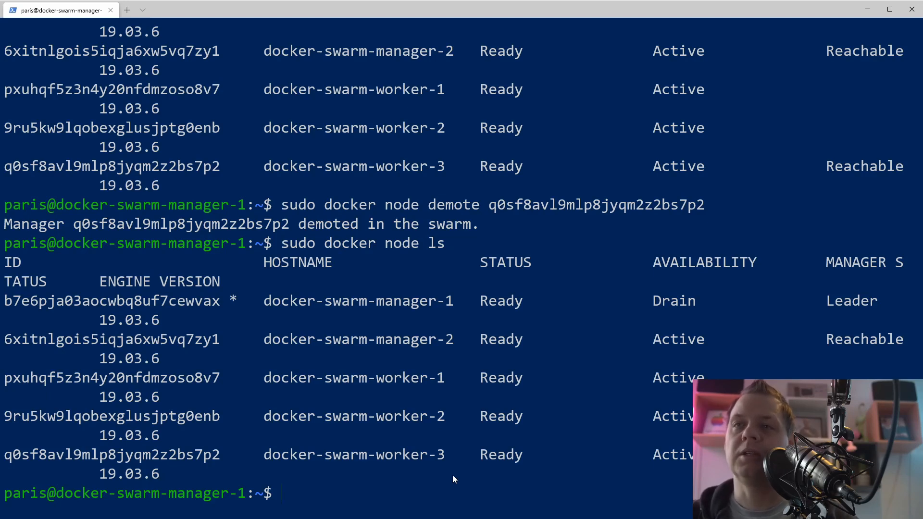